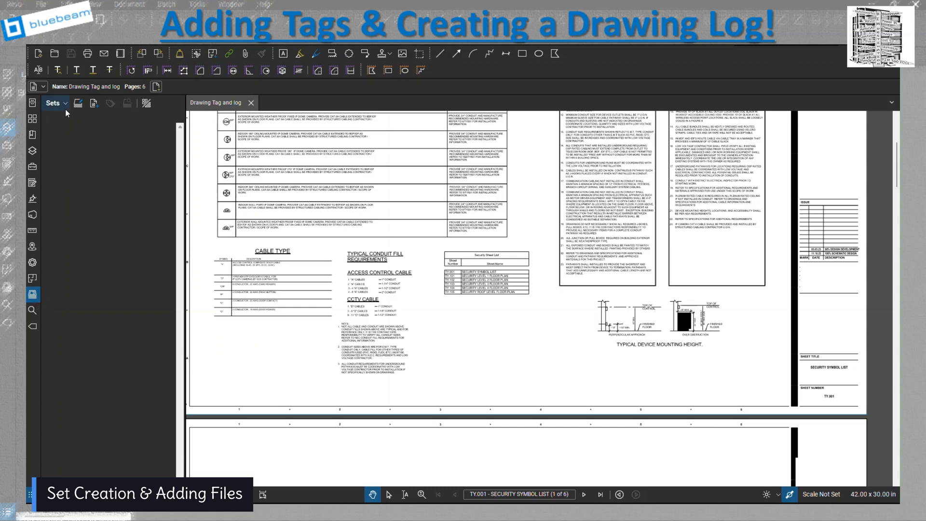
Step: Start a new set and add the open Drawing Tag and log PDF as its file
{"action": "left_click", "coordinate": [53, 102]}
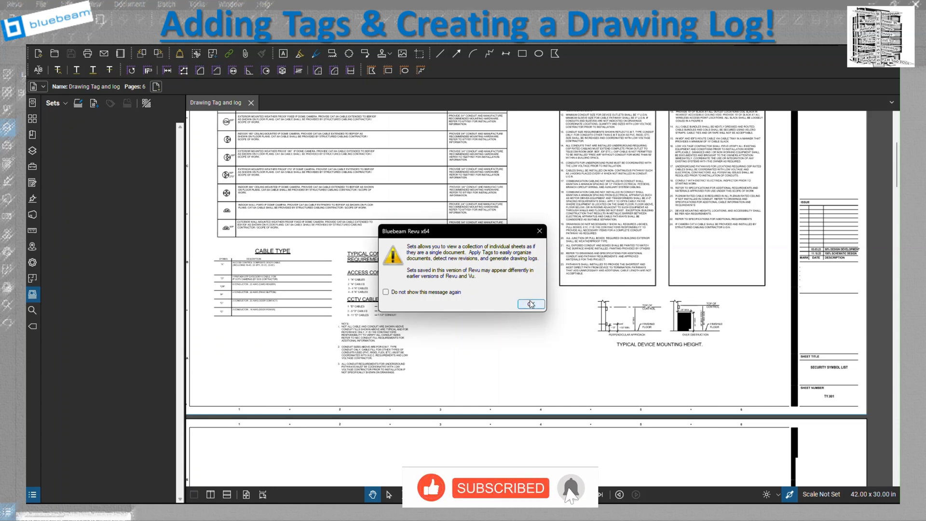
{"action": "left_click", "coordinate": [528, 304]}
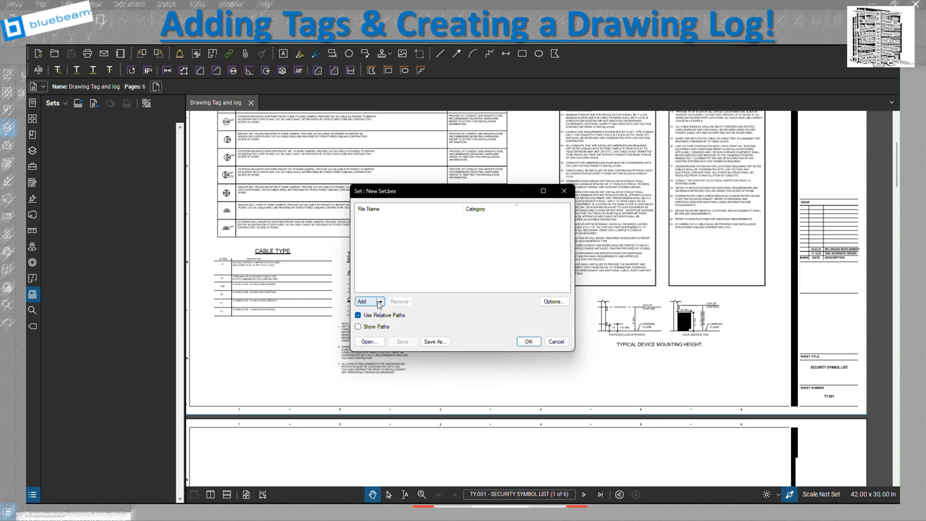
{"action": "left_click", "coordinate": [381, 302]}
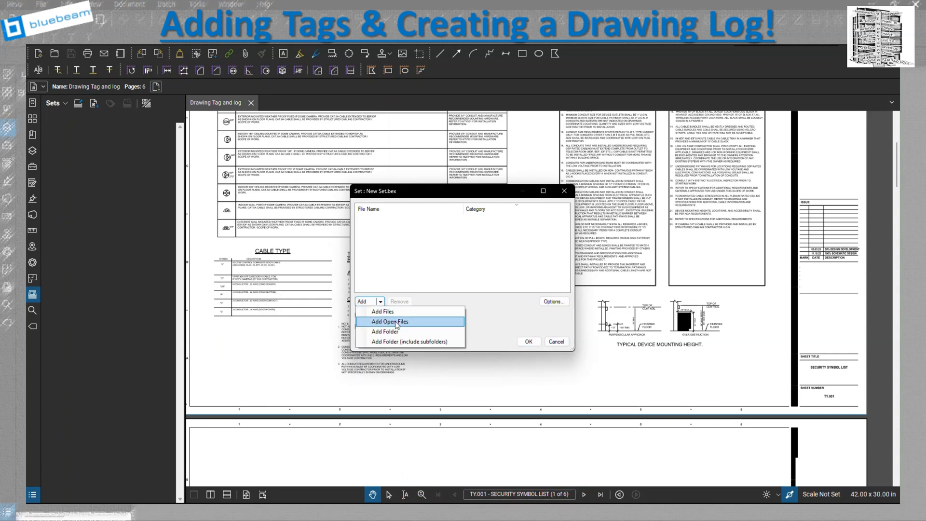
{"action": "left_click", "coordinate": [389, 321]}
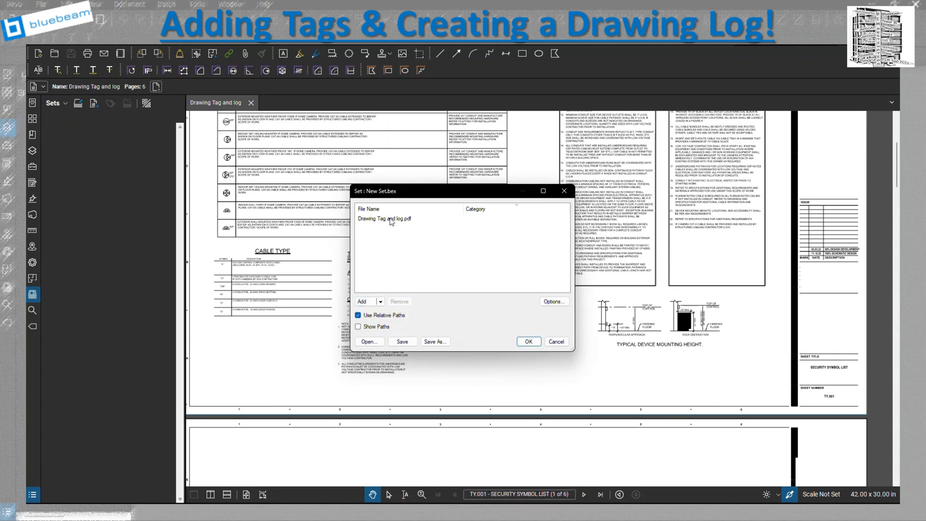
{"action": "left_click", "coordinate": [383, 219]}
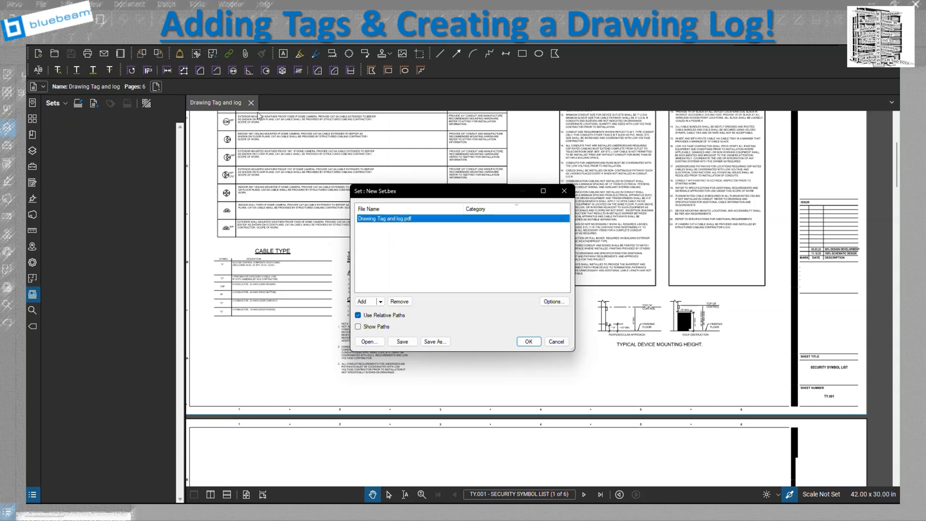
{"action": "mouse_move", "coordinate": [454, 303]}
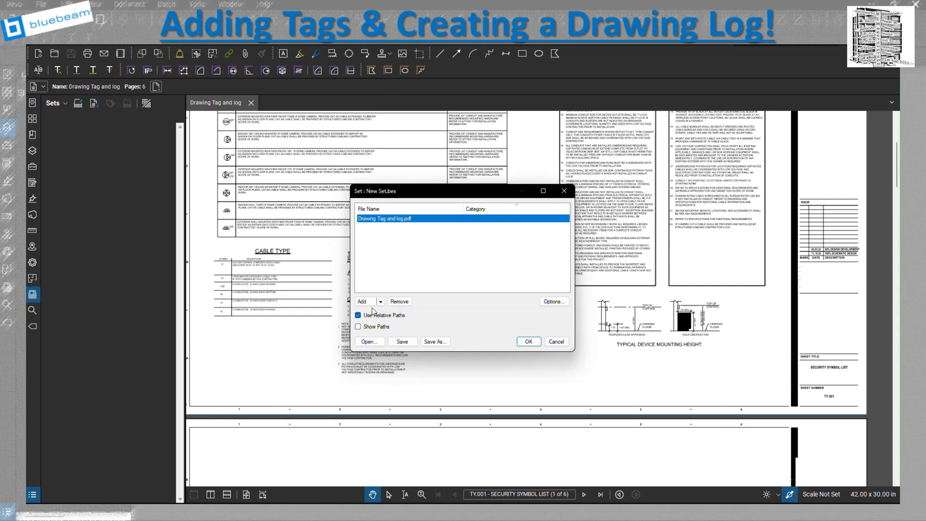
Step: In set Options, keep showing file name and page label, then view the discipline categories
{"action": "left_click", "coordinate": [552, 301]}
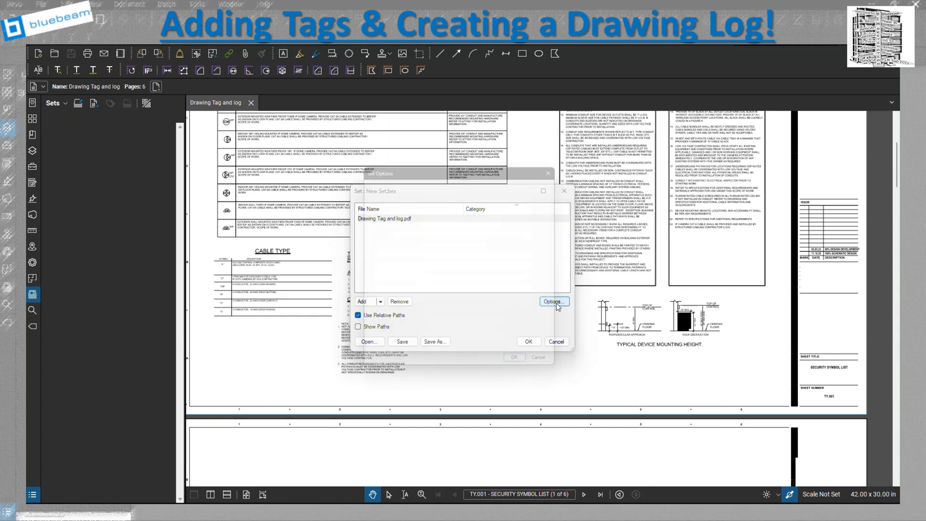
{"action": "left_click", "coordinate": [553, 302]}
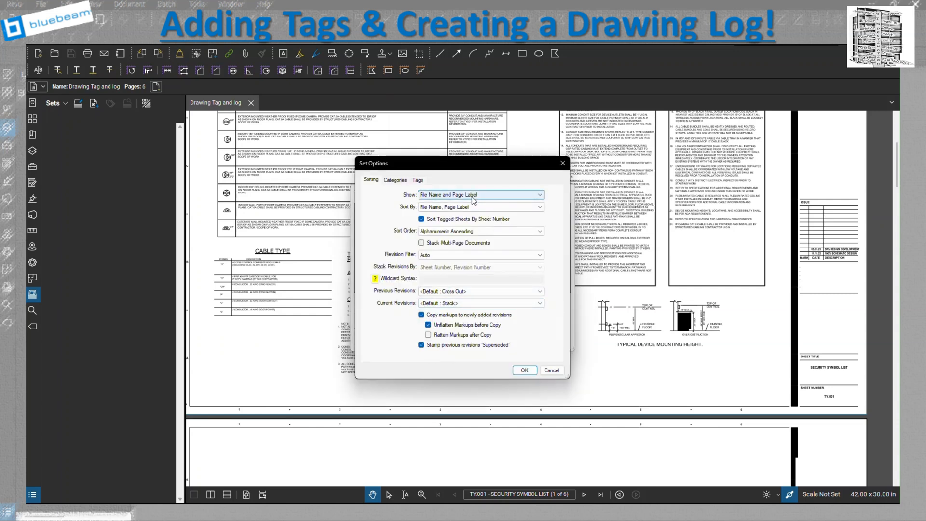
{"action": "left_click", "coordinate": [479, 194]}
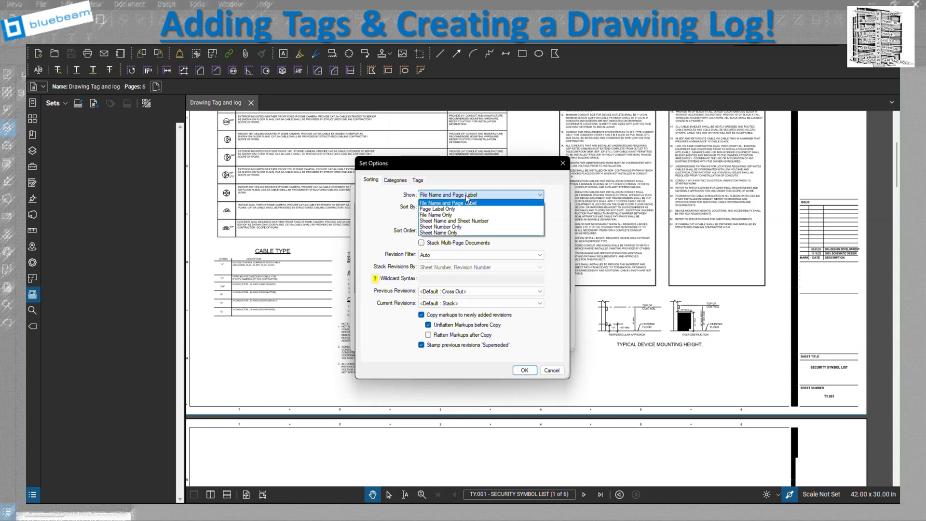
{"action": "left_click", "coordinate": [449, 202]}
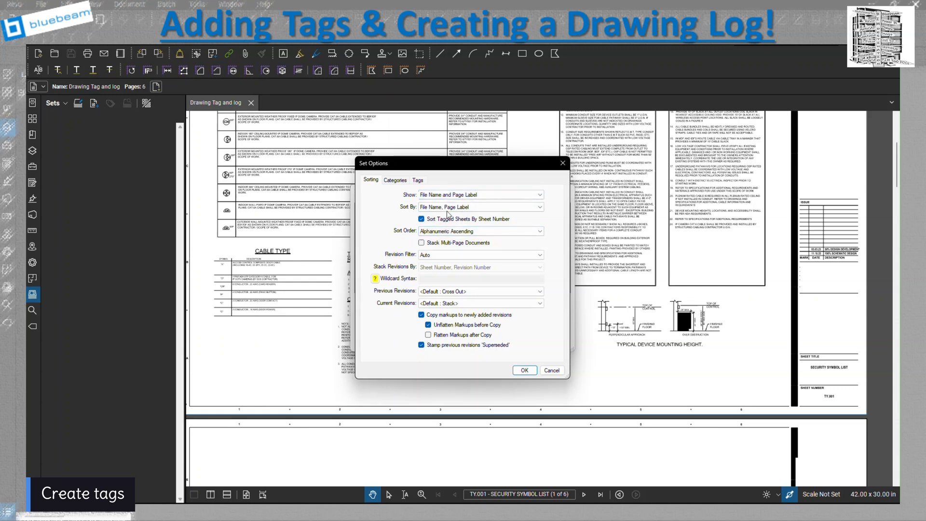
{"action": "left_click", "coordinate": [395, 180]}
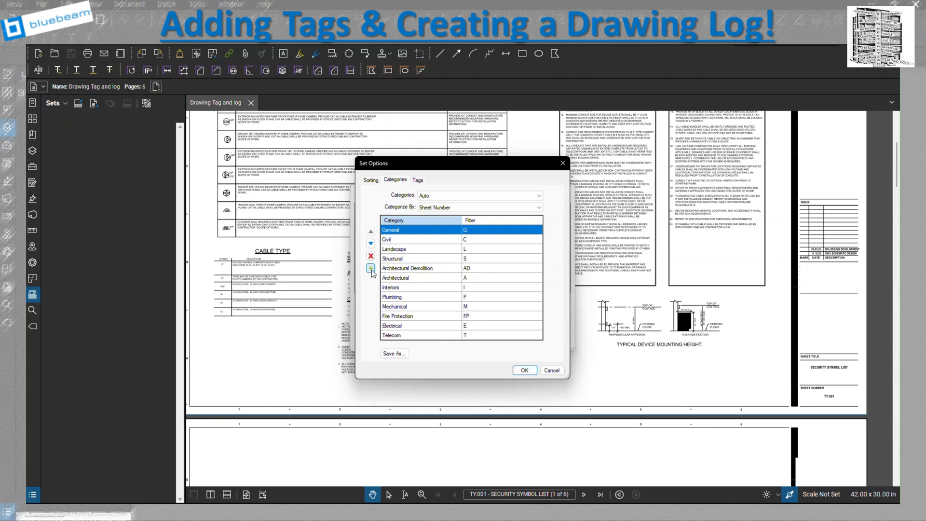
Step: Cancel adding a category and view the Sheet Name, Sheet Number and Revision Number tags
{"action": "left_click", "coordinate": [371, 267]}
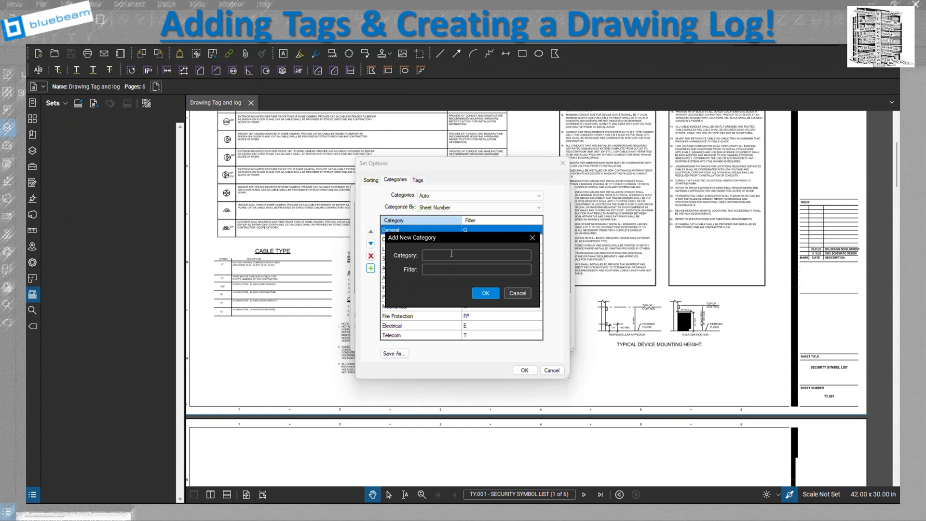
{"action": "left_click", "coordinate": [516, 292]}
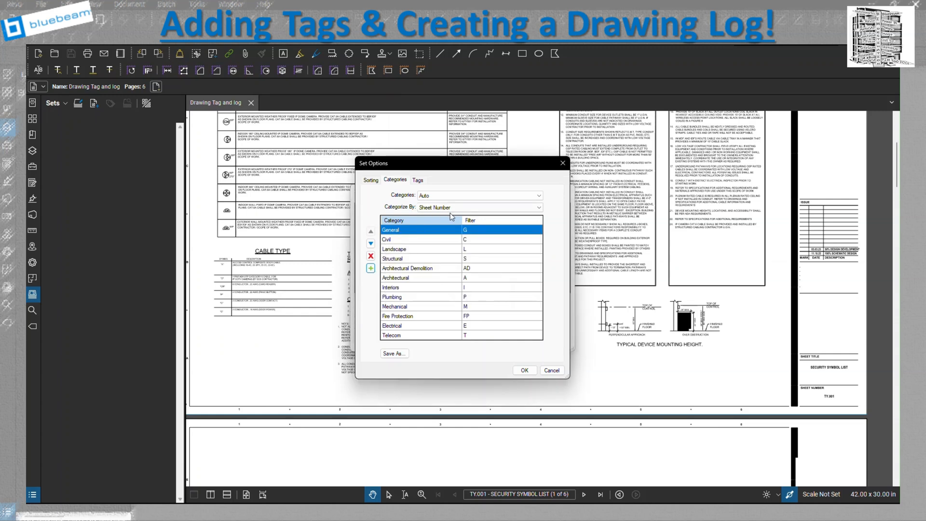
{"action": "left_click", "coordinate": [416, 180]}
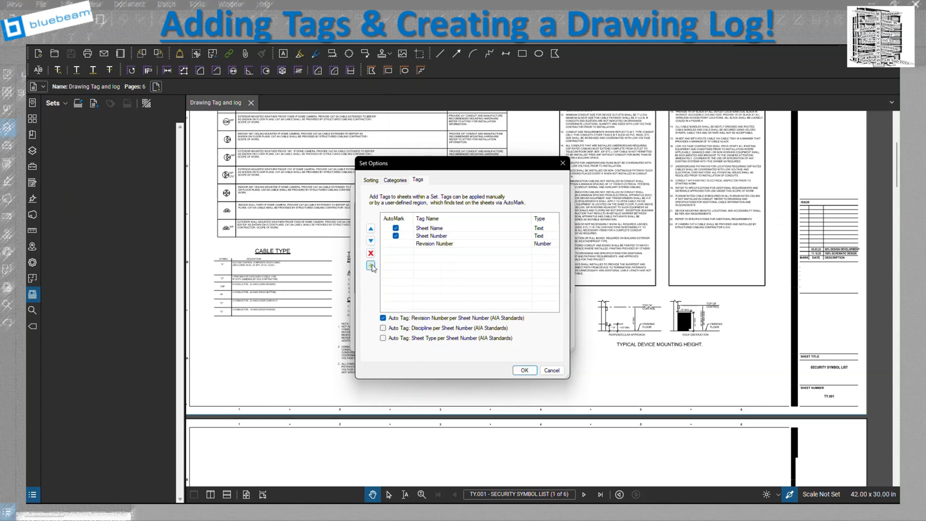
{"action": "left_click", "coordinate": [371, 266]}
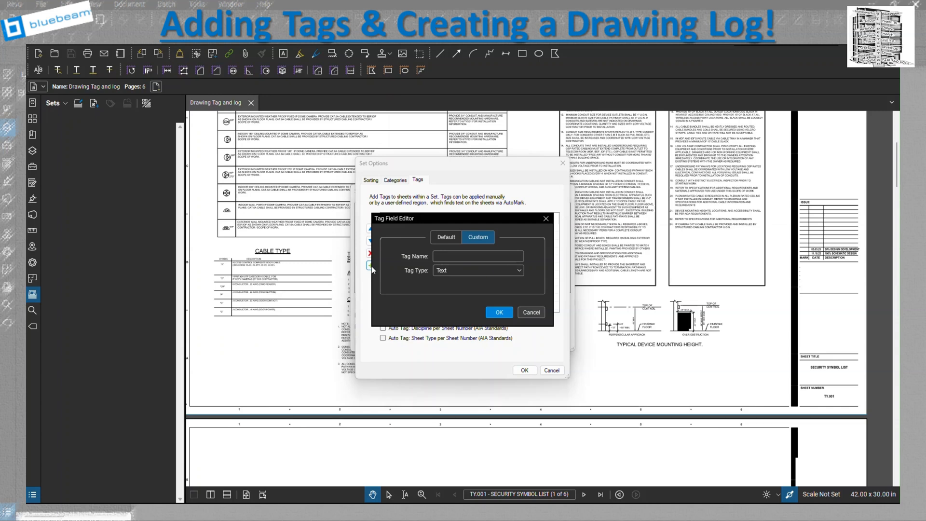
{"action": "left_click", "coordinate": [477, 255]}
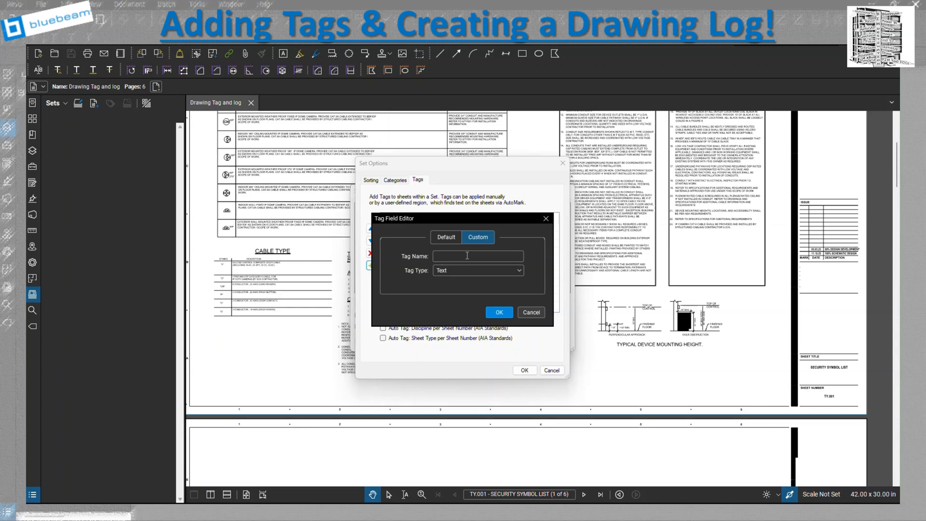
{"action": "left_click", "coordinate": [446, 236]}
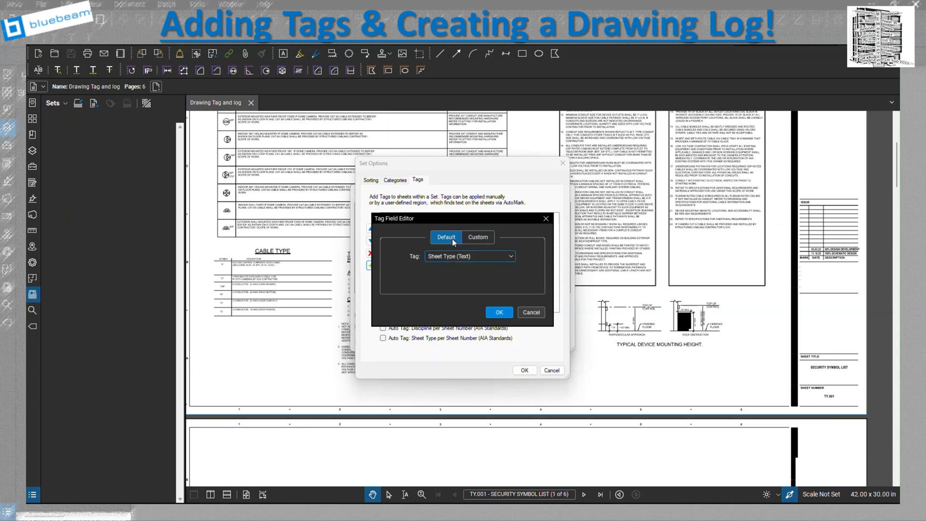
{"action": "left_click", "coordinate": [470, 256]}
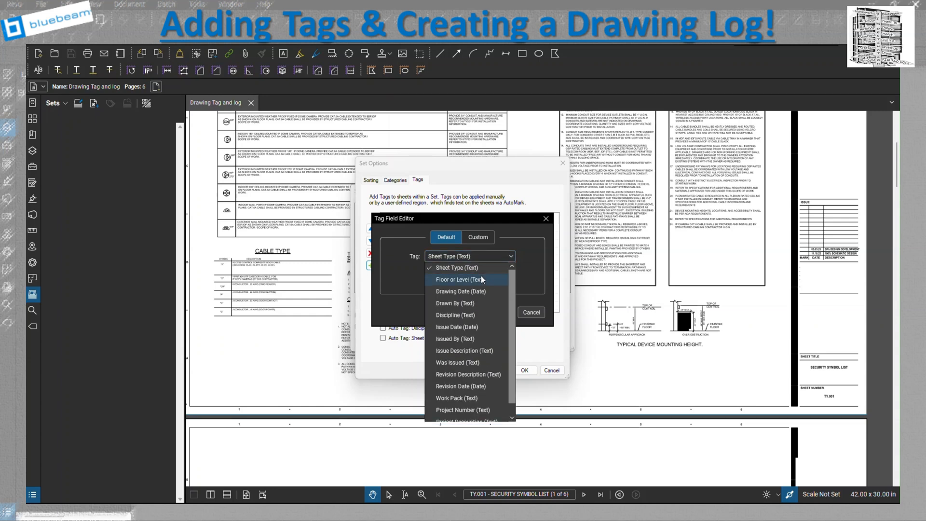
{"action": "mouse_move", "coordinate": [466, 303]}
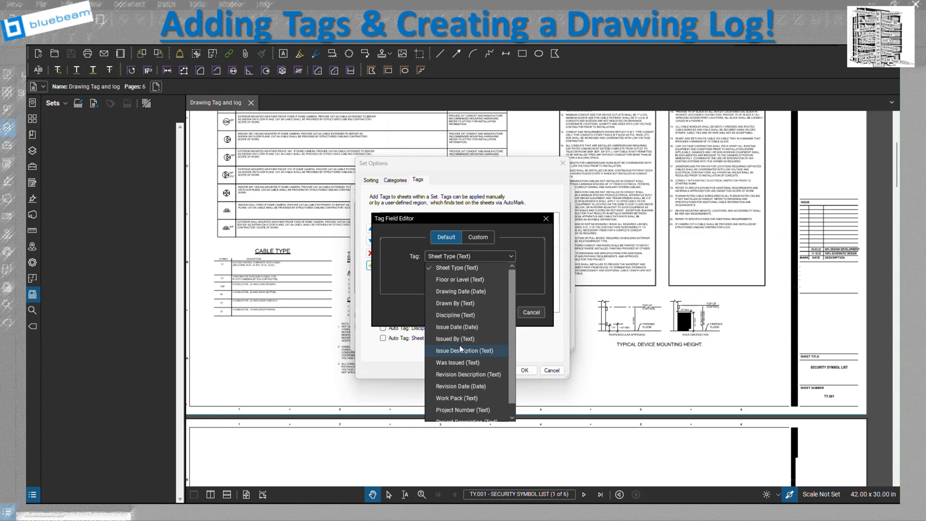
{"action": "scroll", "scroll_direction": "down", "scroll_amount": 3}
{"action": "type", "text": "Sheet Type - CUSTOM"}
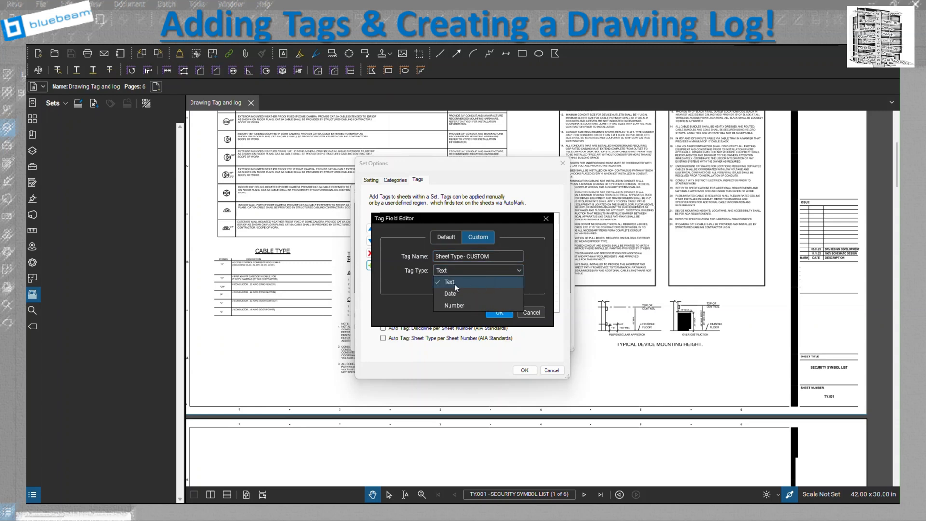
{"action": "mouse_move", "coordinate": [390, 255]}
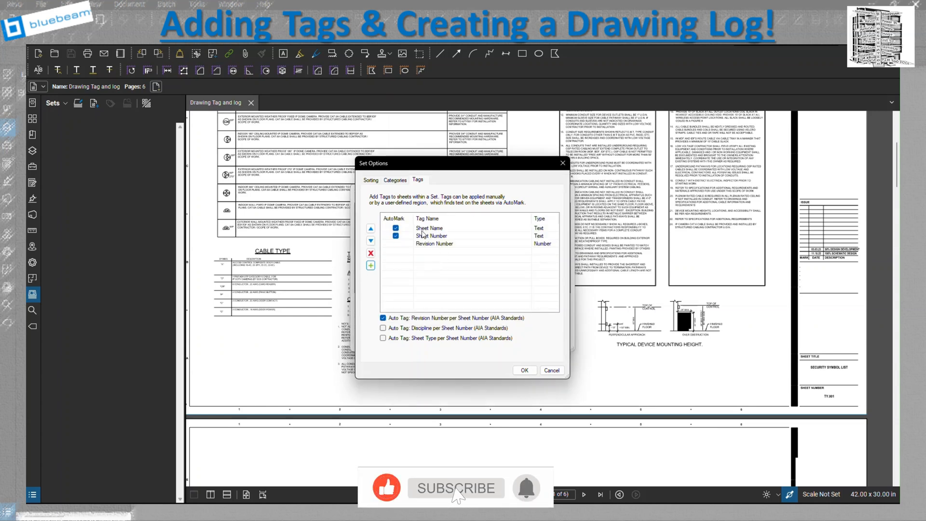
{"action": "left_click", "coordinate": [523, 371]}
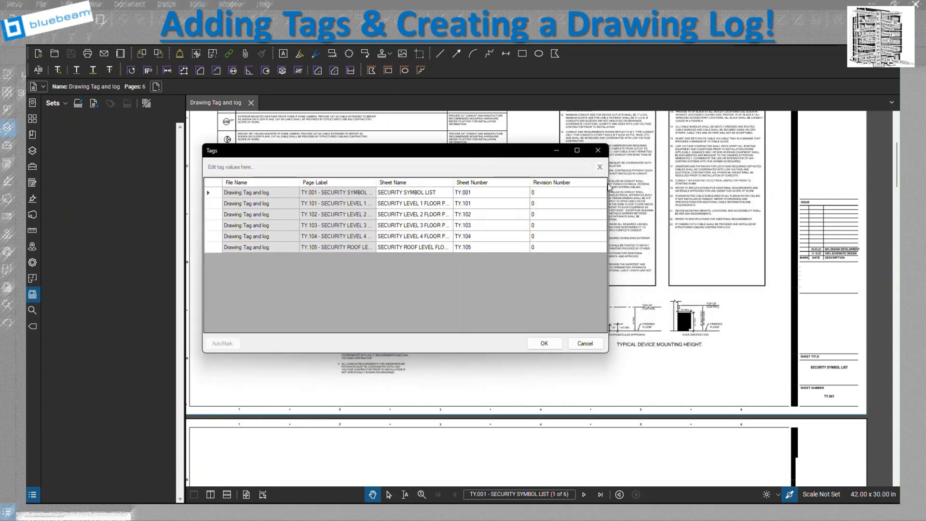
{"action": "mouse_move", "coordinate": [481, 223]}
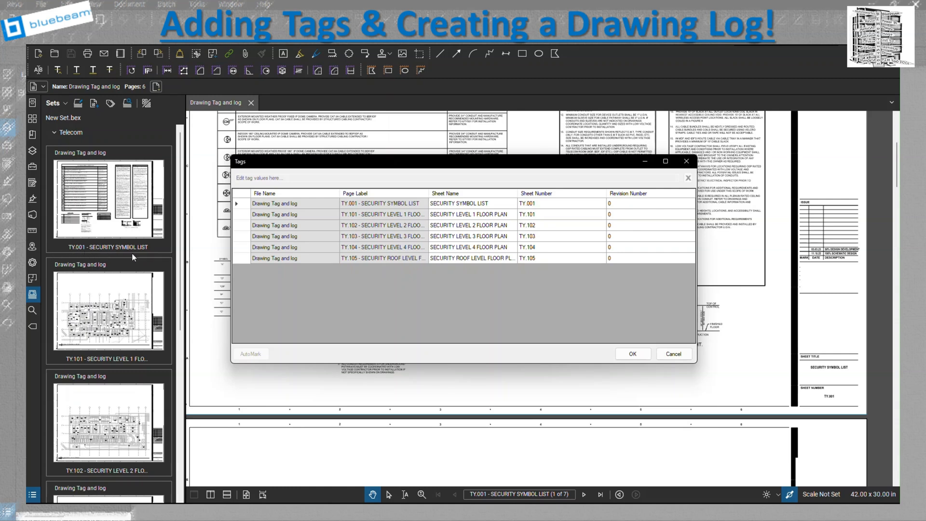
{"action": "mouse_move", "coordinate": [130, 257]}
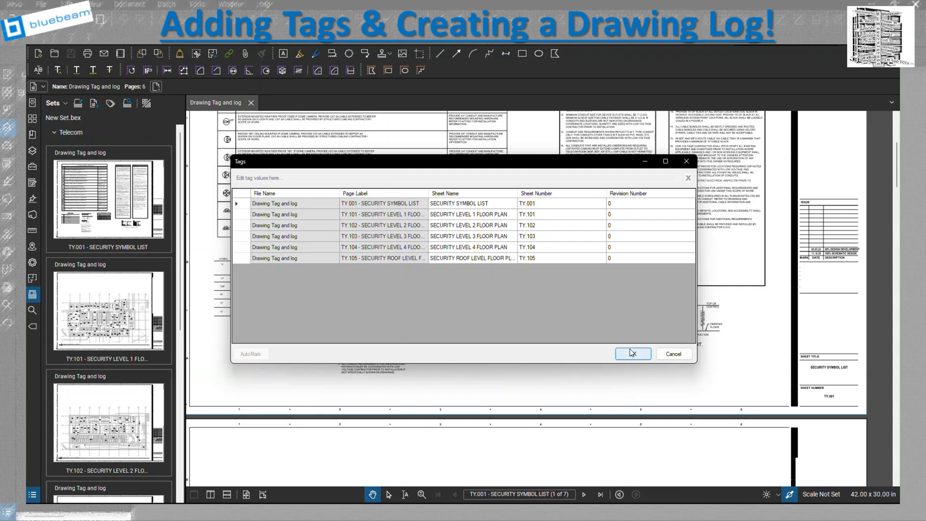
Step: Accept the sheet tag values in the Tags dialog
{"action": "left_click", "coordinate": [632, 354]}
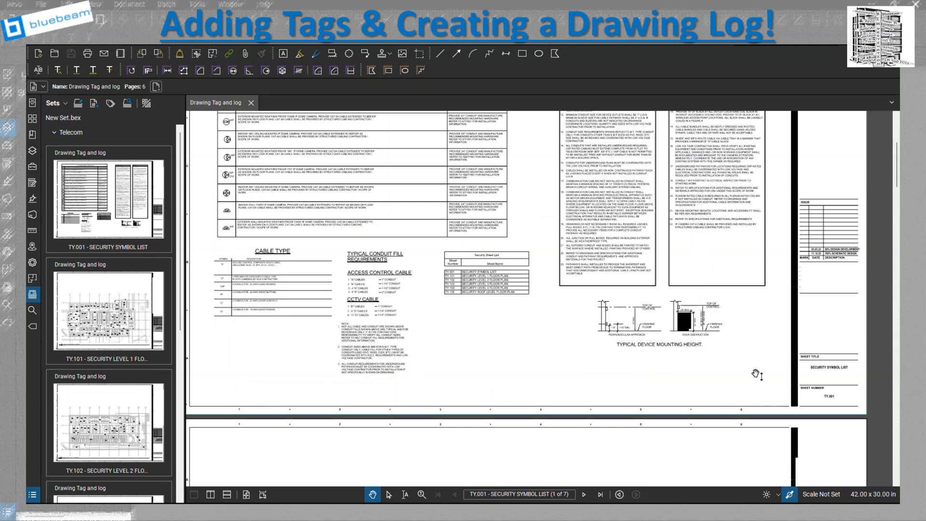
Step: Collapse the Telecom category and confirm the sheet tag values
{"action": "left_click", "coordinate": [71, 132]}
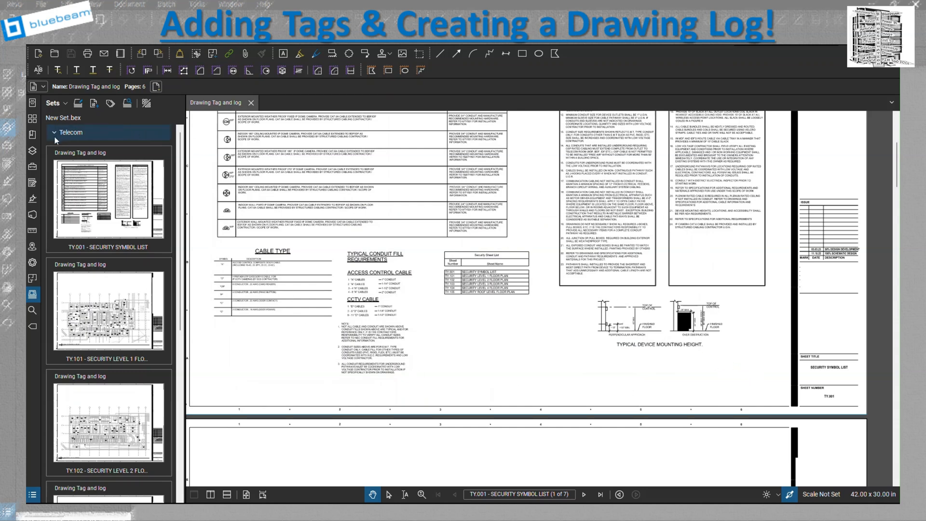
{"action": "left_click", "coordinate": [54, 132]}
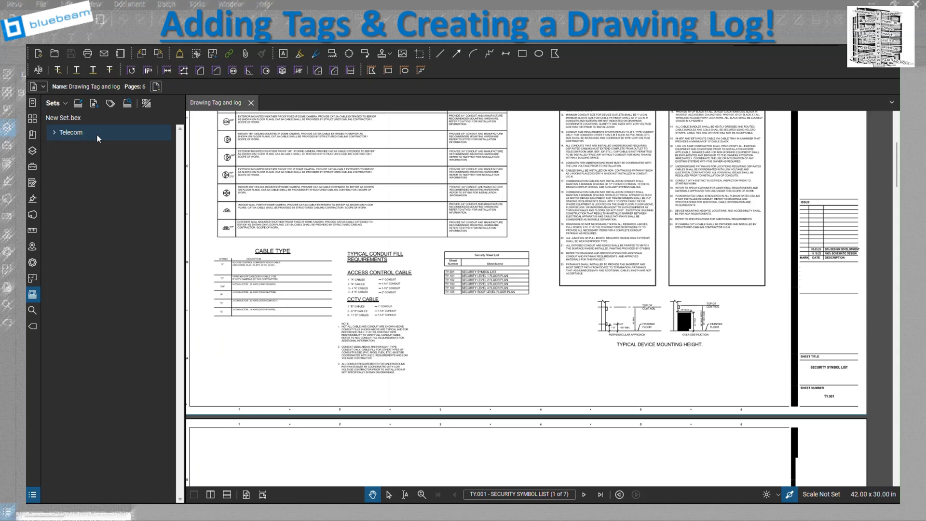
{"action": "left_click", "coordinate": [54, 132]}
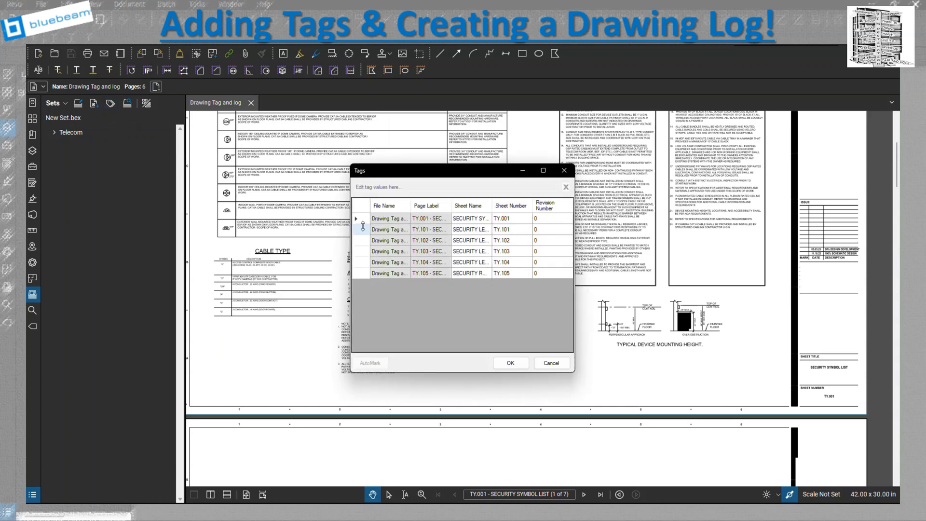
{"action": "left_click", "coordinate": [389, 240]}
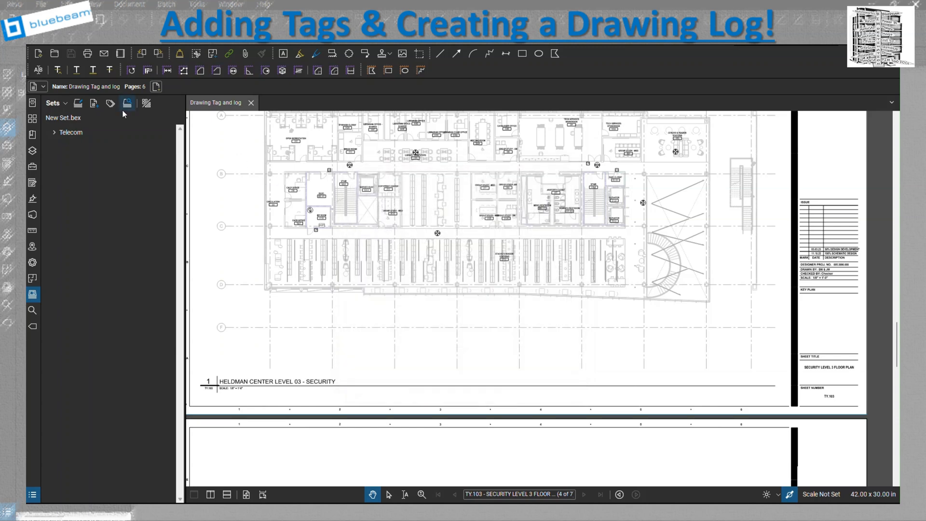
{"action": "mouse_move", "coordinate": [93, 103]}
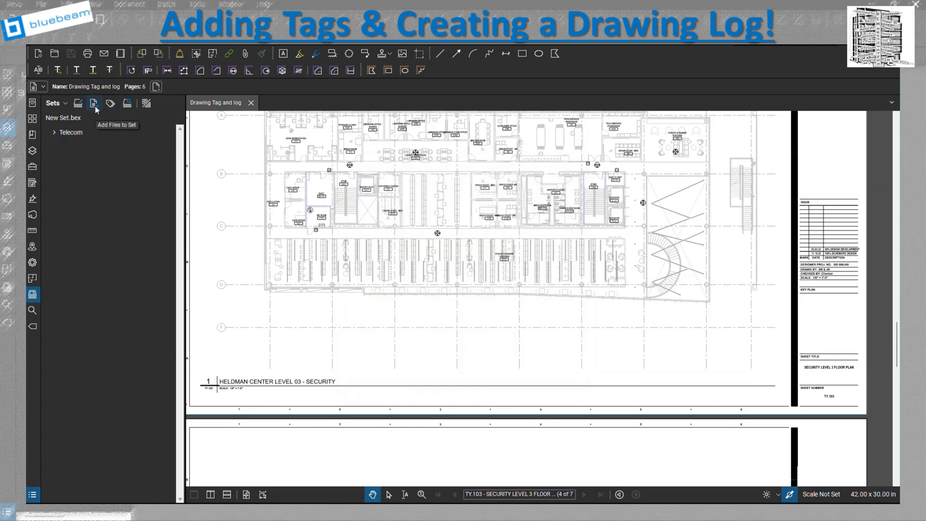
{"action": "left_click", "coordinate": [92, 103]}
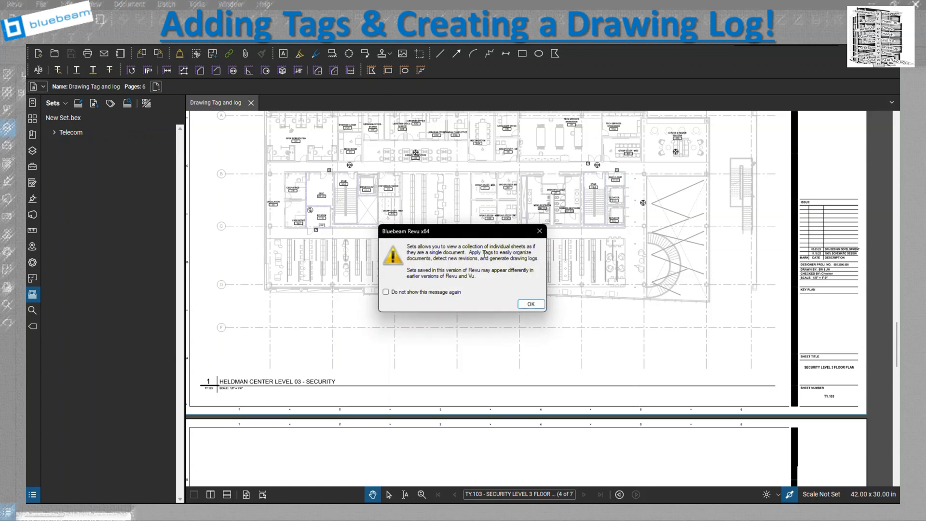
{"action": "left_click", "coordinate": [529, 304]}
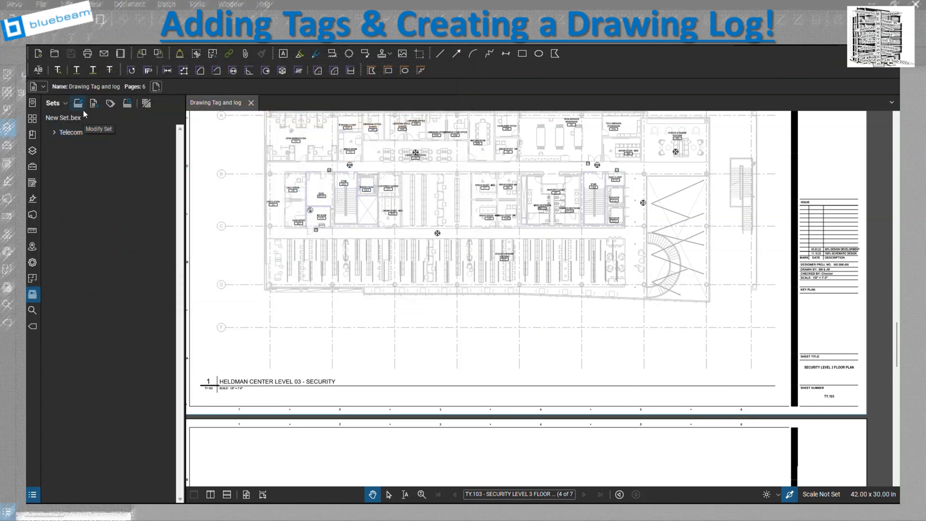
{"action": "left_click", "coordinate": [77, 102]}
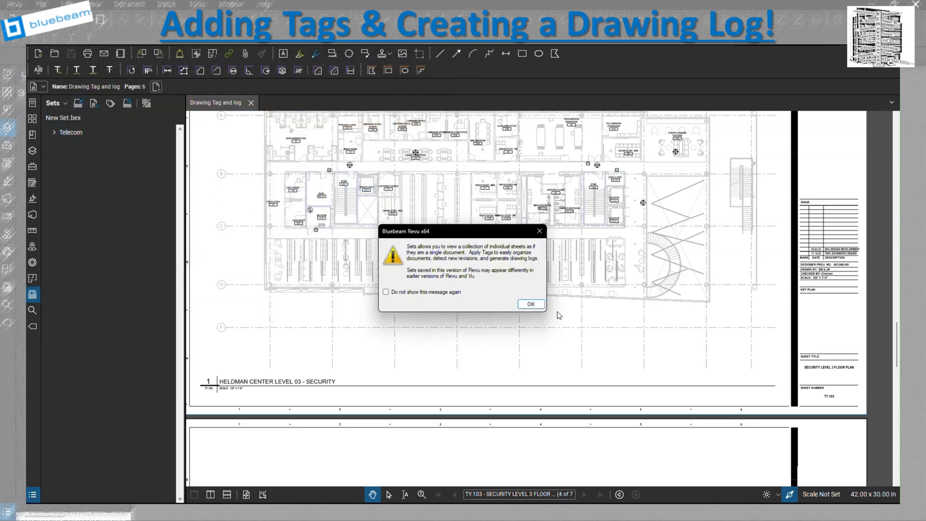
{"action": "left_click", "coordinate": [529, 303]}
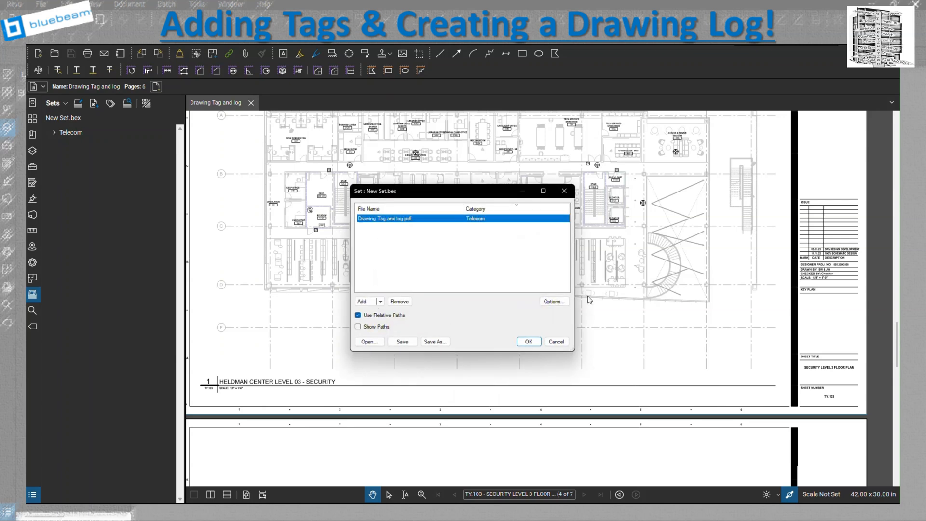
{"action": "left_click", "coordinate": [553, 300]}
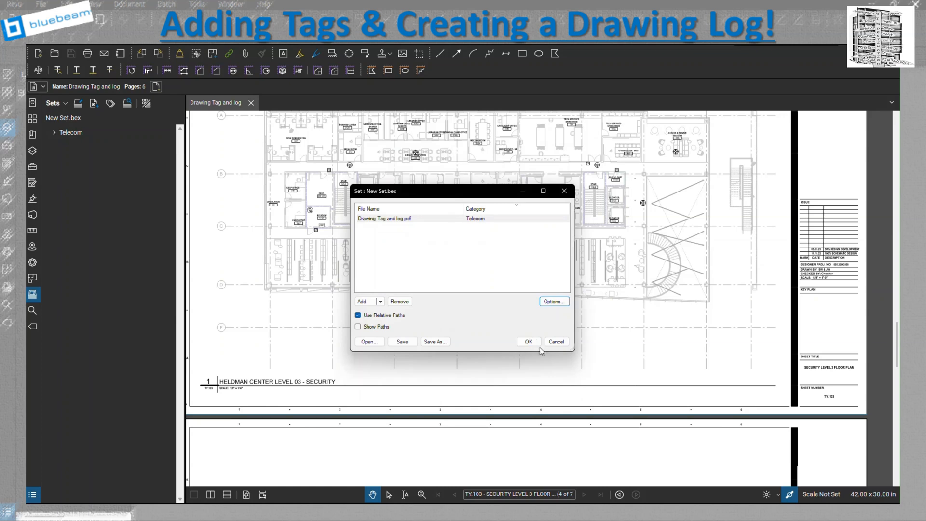
{"action": "left_click", "coordinate": [527, 341]}
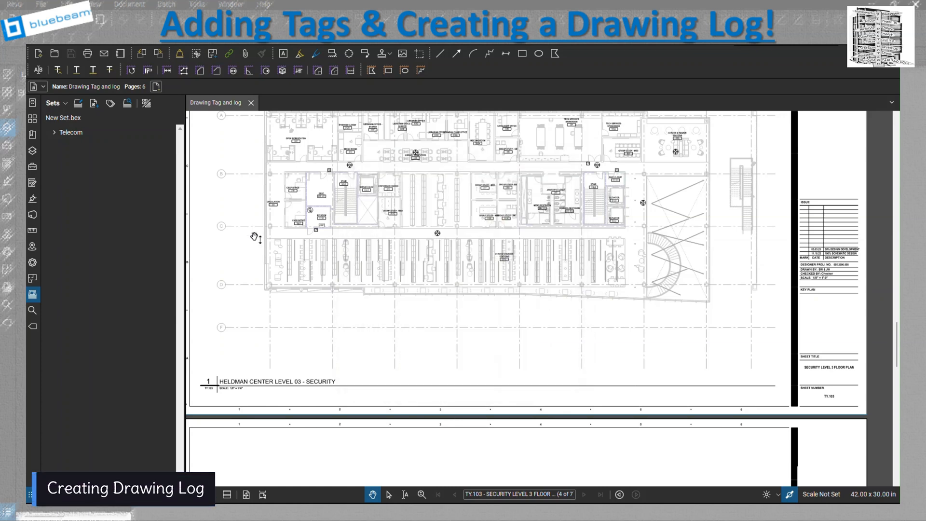
Step: Launch Export Drawing Log from the set's Publish actions
{"action": "left_click", "coordinate": [53, 102]}
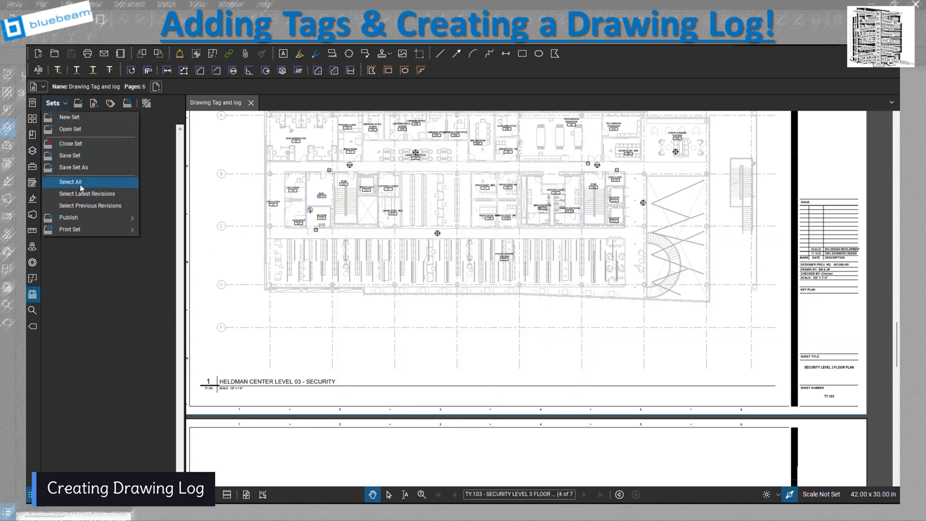
{"action": "mouse_move", "coordinate": [68, 217]}
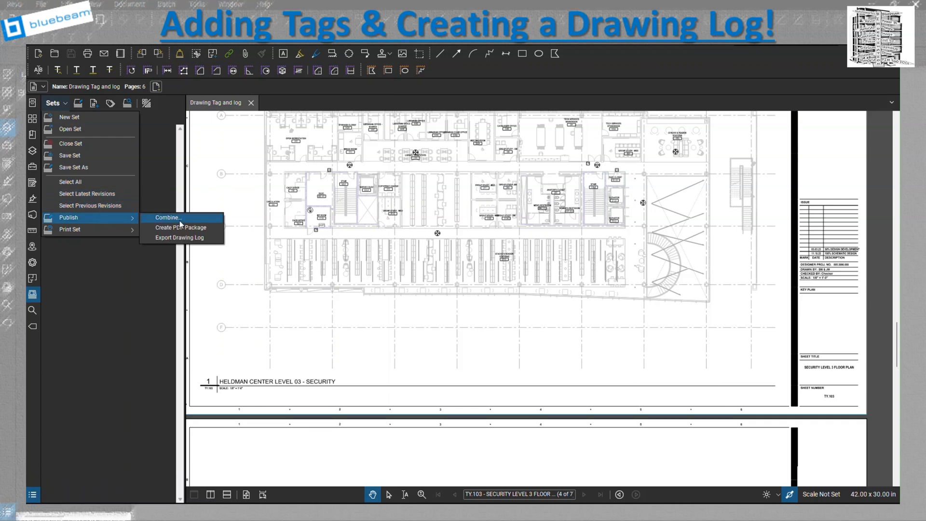
{"action": "mouse_move", "coordinate": [197, 237]}
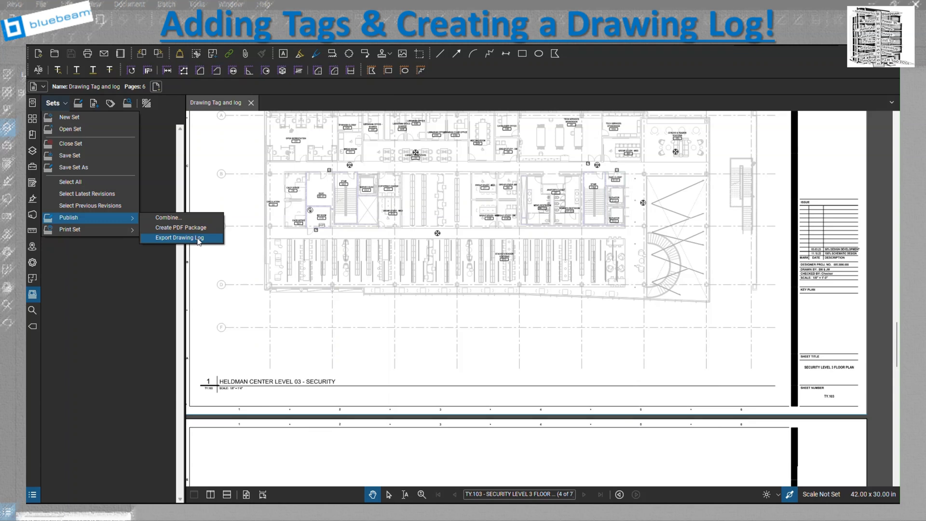
{"action": "left_click", "coordinate": [179, 237]}
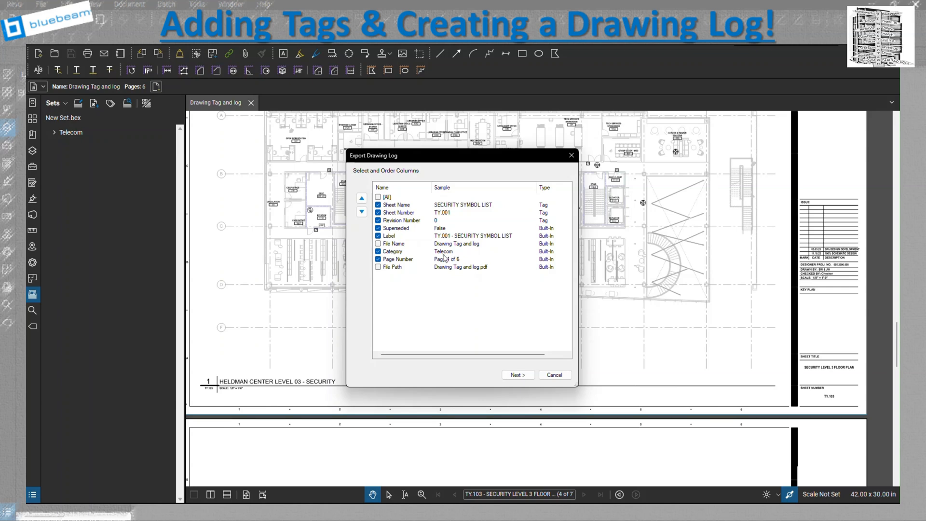
Step: Order log columns Sheet Name, Sheet Number, Category, Revision Number, dropping Superseded and Label
{"action": "left_click", "coordinate": [377, 259]}
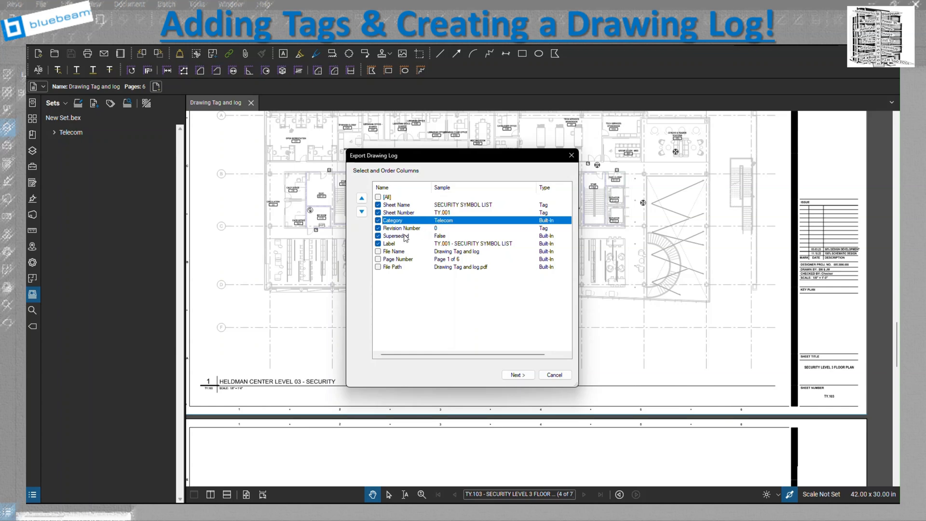
{"action": "left_click", "coordinate": [378, 236]}
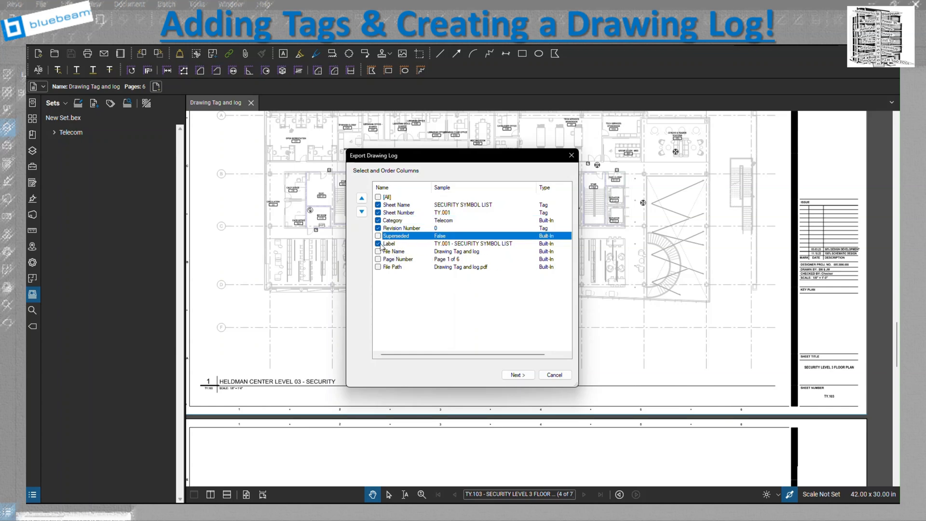
{"action": "left_click", "coordinate": [378, 243]}
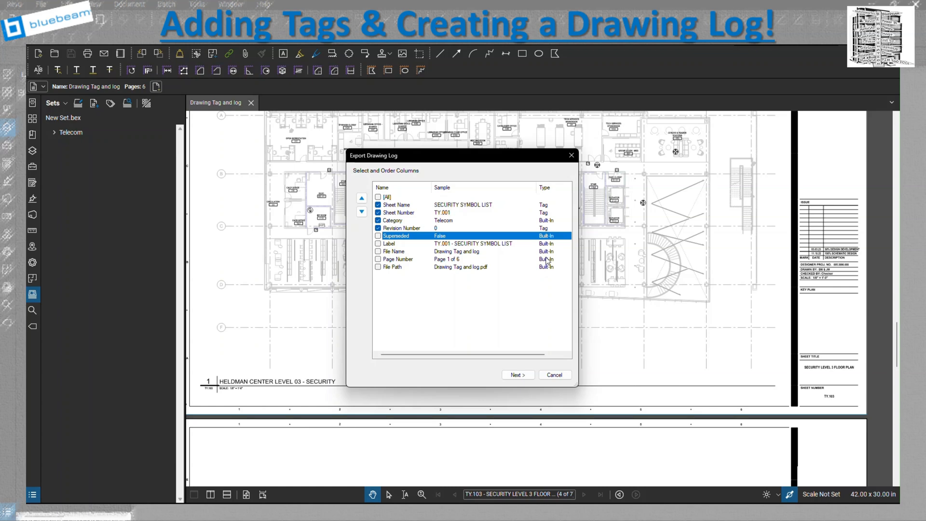
{"action": "mouse_move", "coordinate": [494, 280]}
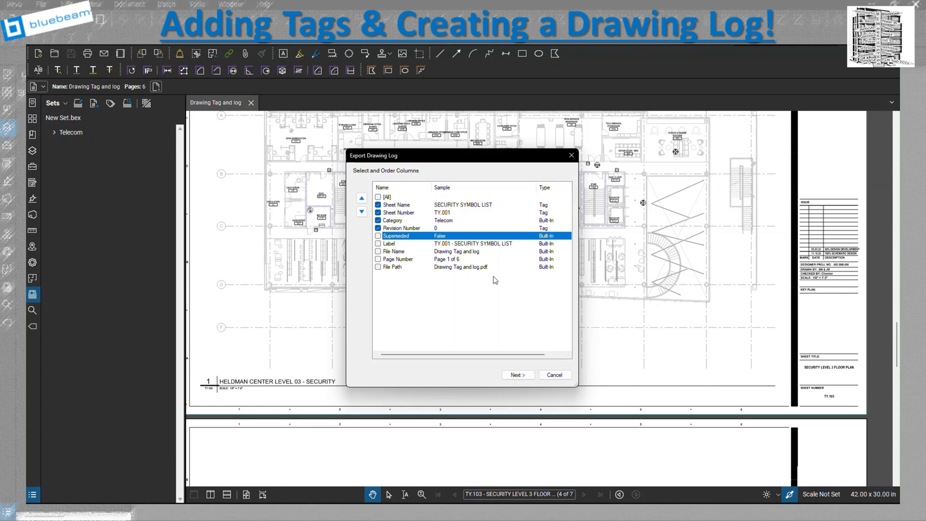
{"action": "left_click", "coordinate": [517, 375]}
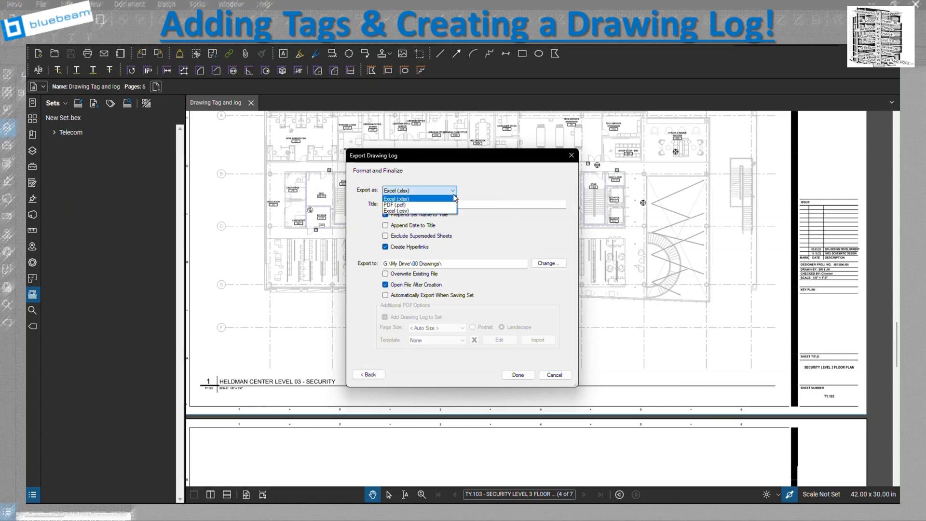
Step: Export the log as a hyperlinked Excel (xlsx) workbook with the set name prepended
{"action": "left_click", "coordinate": [405, 198]}
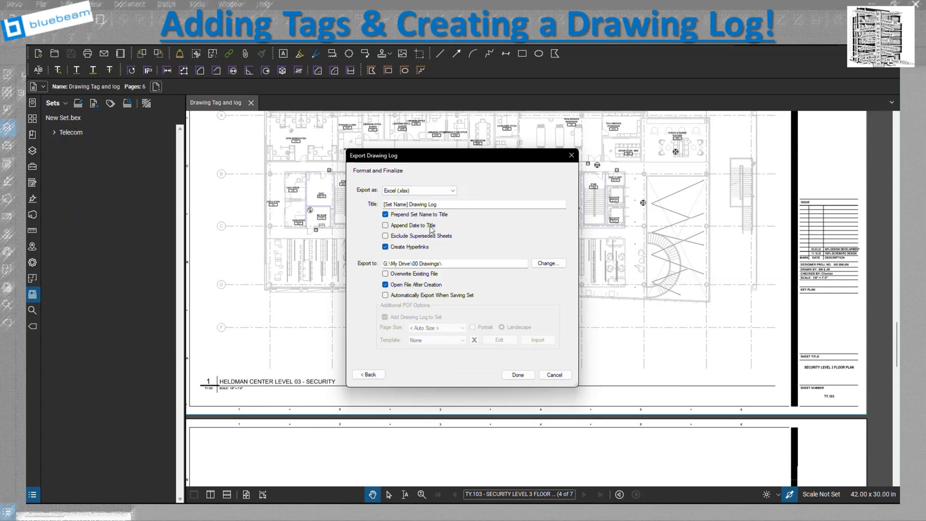
{"action": "mouse_move", "coordinate": [476, 271]}
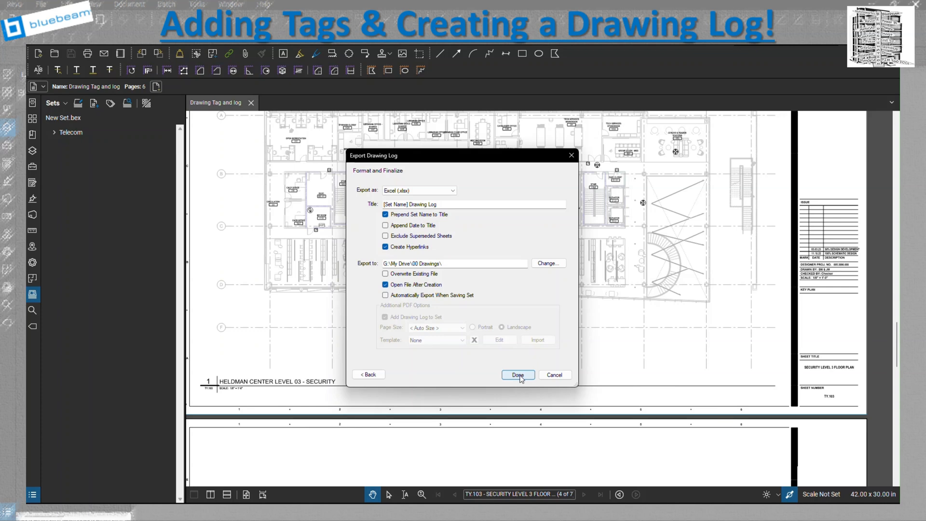
{"action": "left_click", "coordinate": [517, 374]}
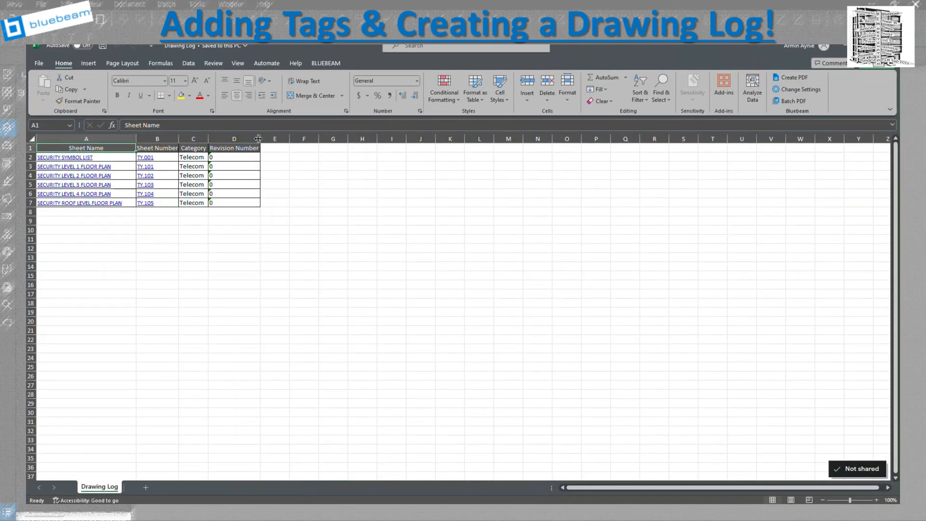
Step: Widen the Category and Revision Number columns, then follow the SECURITY LEVEL 2 FLOOR PLAN link
{"action": "left_click_drag", "start_coordinate": [260, 139], "coordinate": [396, 139]}
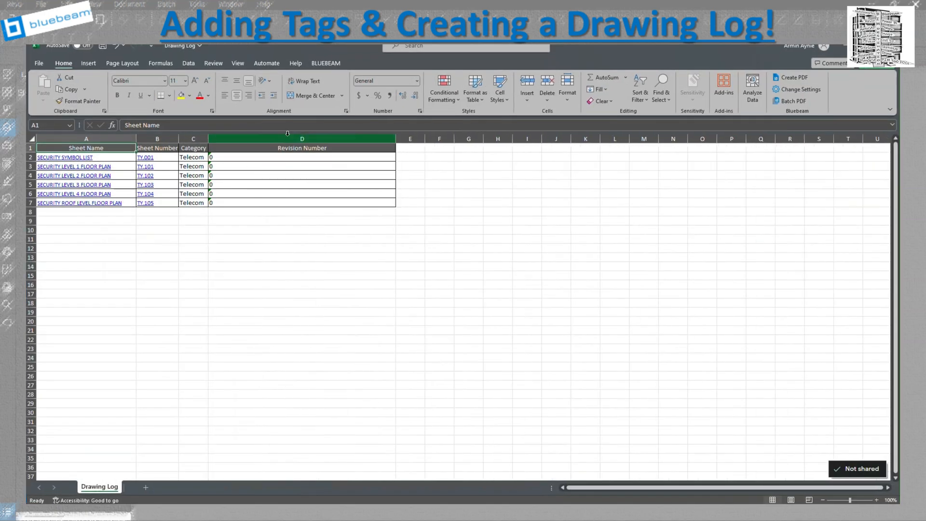
{"action": "left_click_drag", "start_coordinate": [208, 138], "coordinate": [282, 138]}
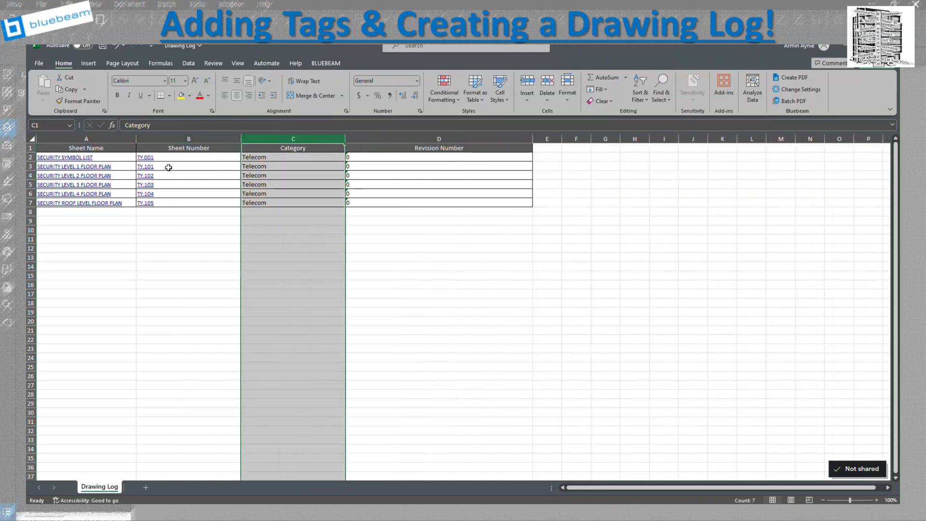
{"action": "left_click", "coordinate": [145, 156]}
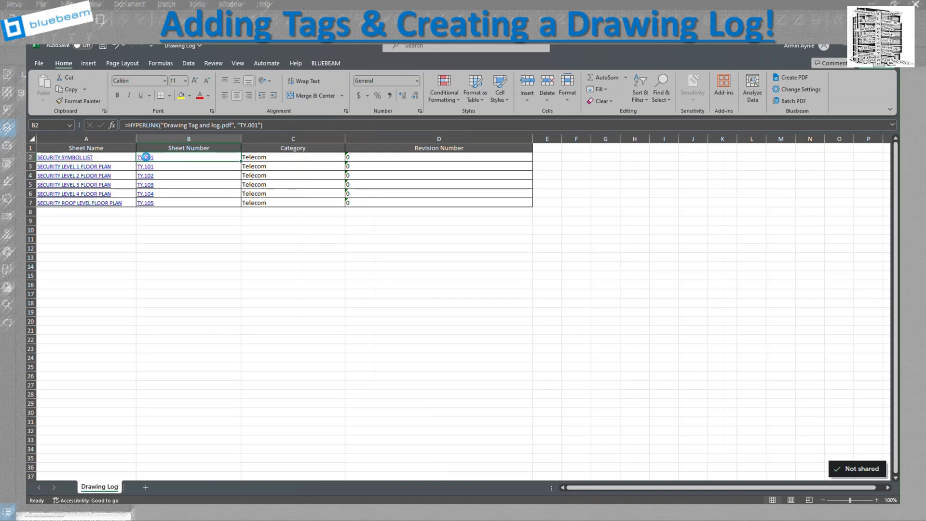
{"action": "left_click", "coordinate": [144, 157]}
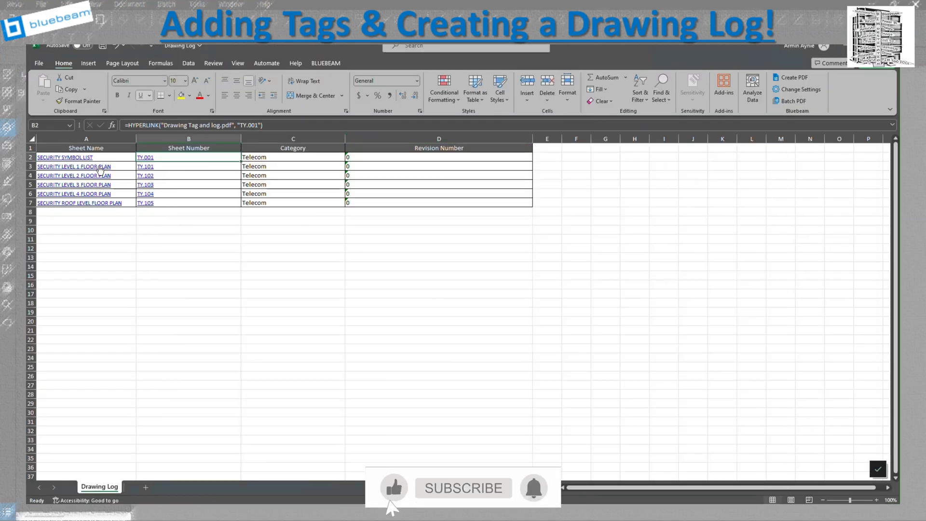
{"action": "left_click", "coordinate": [74, 175]}
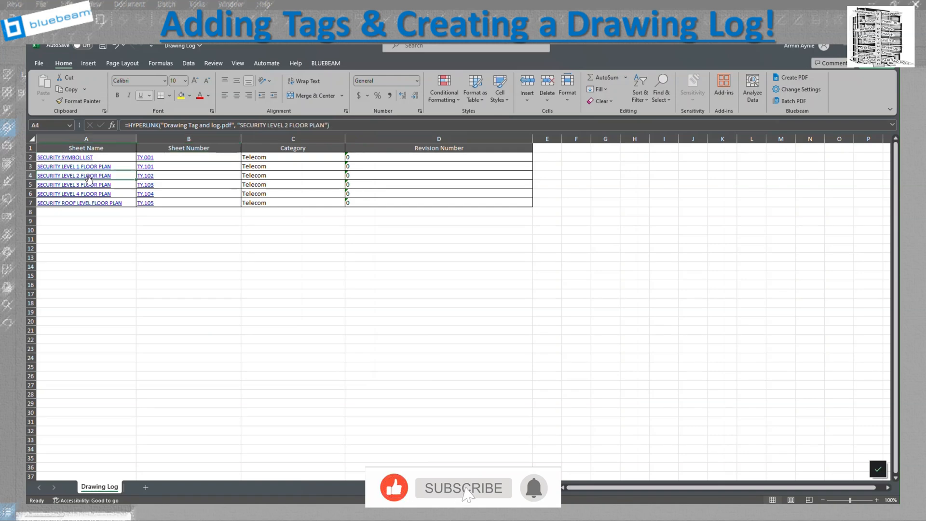
{"action": "left_click", "coordinate": [74, 184]}
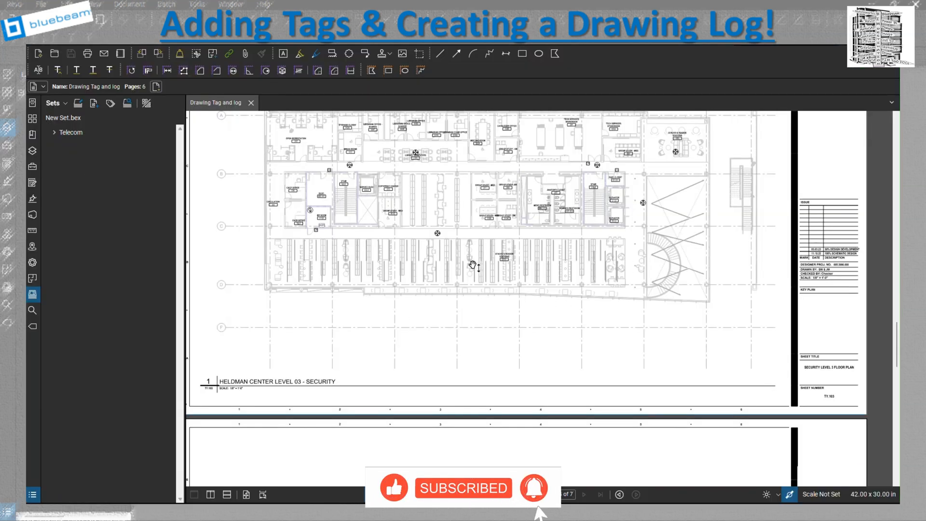
{"action": "mouse_move", "coordinate": [821, 144]}
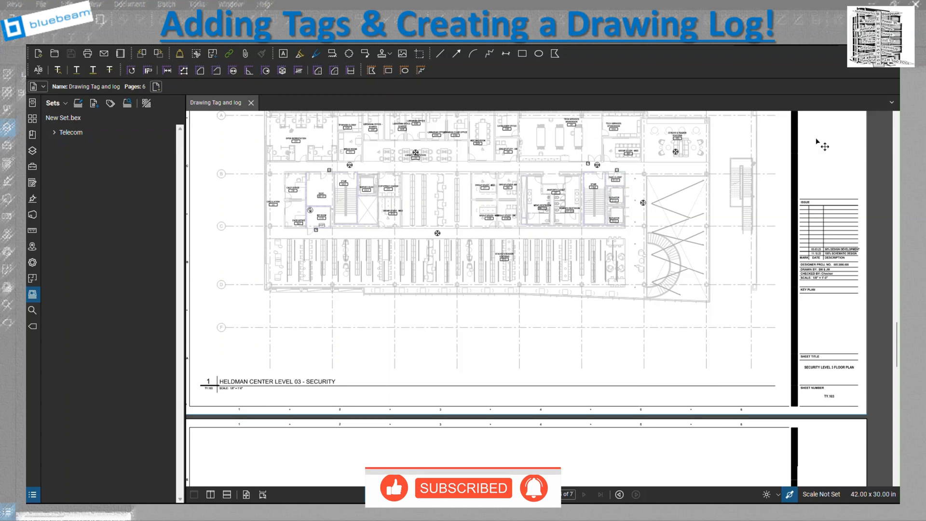